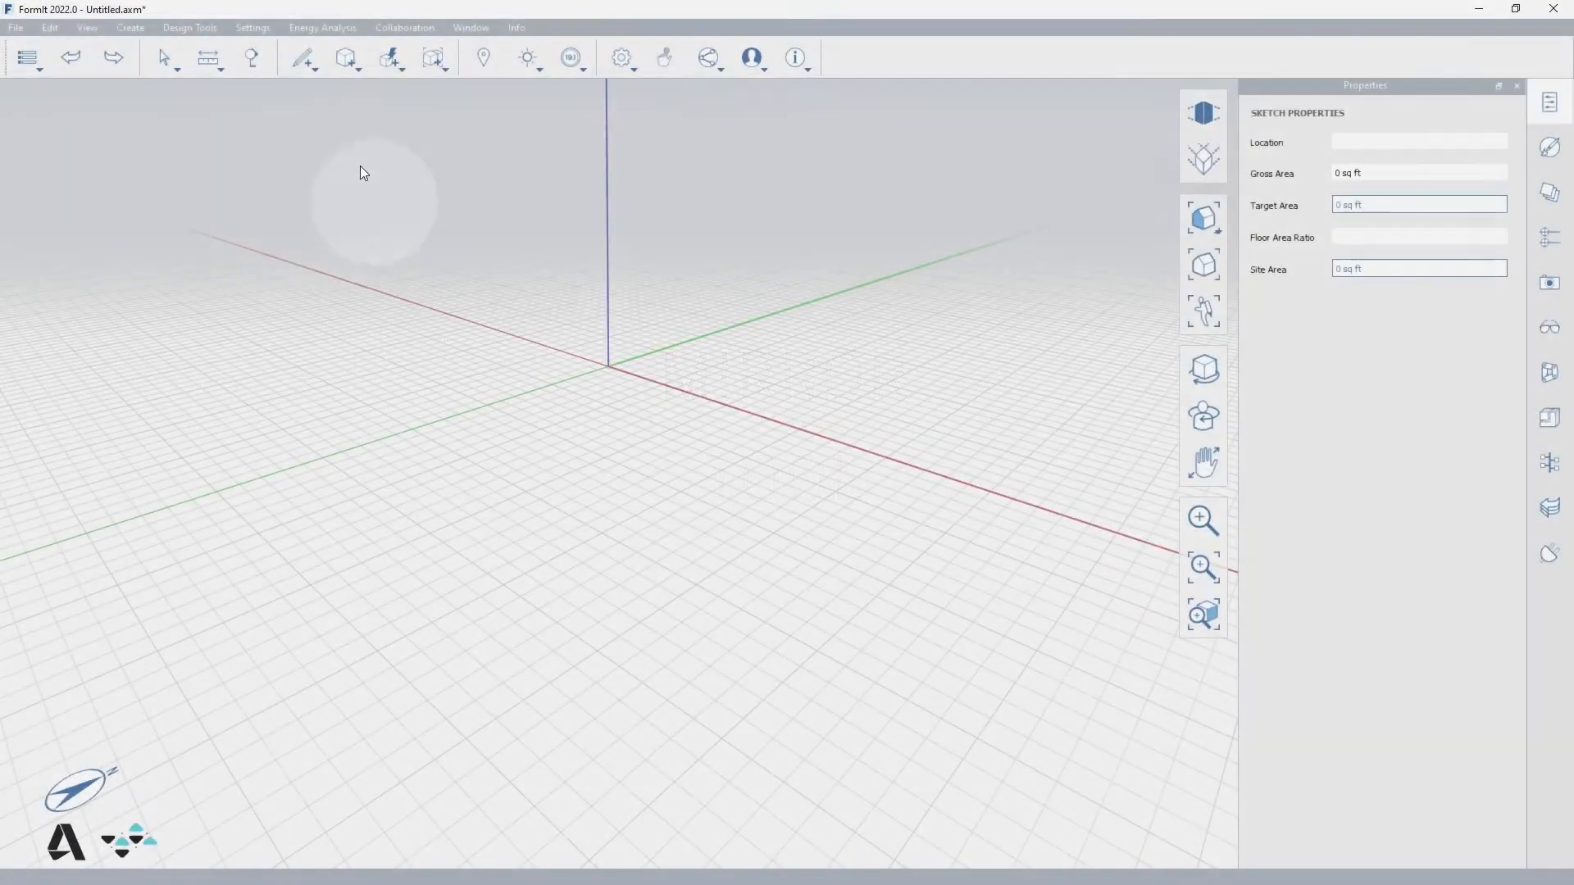
- Choose the Roof primitive so a gable roof follows the cursor over the ground grid
click(346, 58)
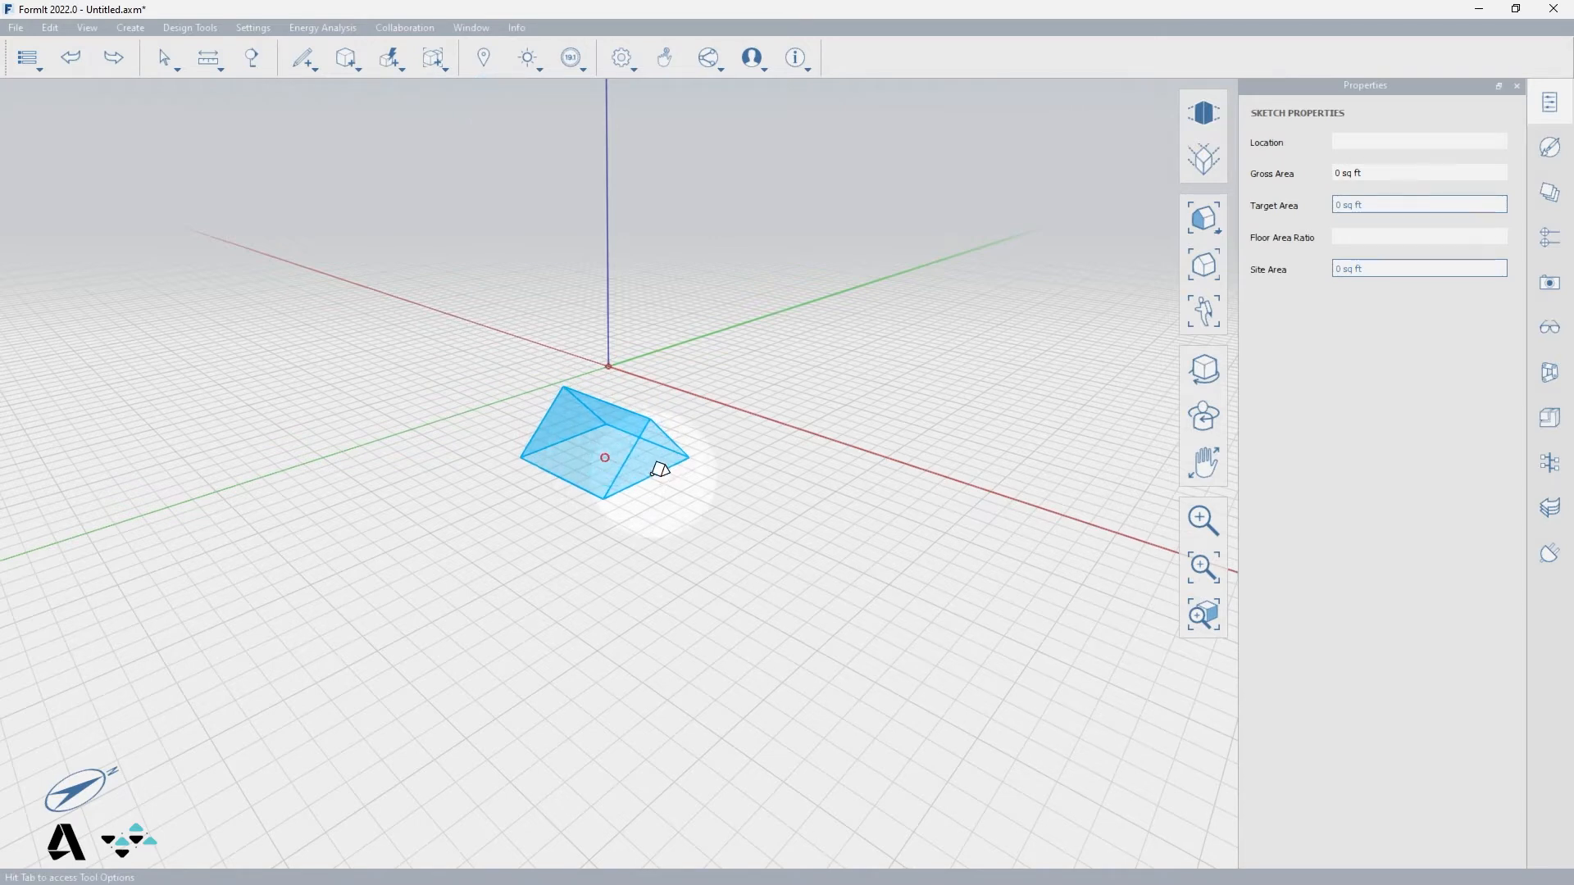
- Drop the roof onto the ground in front of the origin as a 432 cu ft solid
click(606, 441)
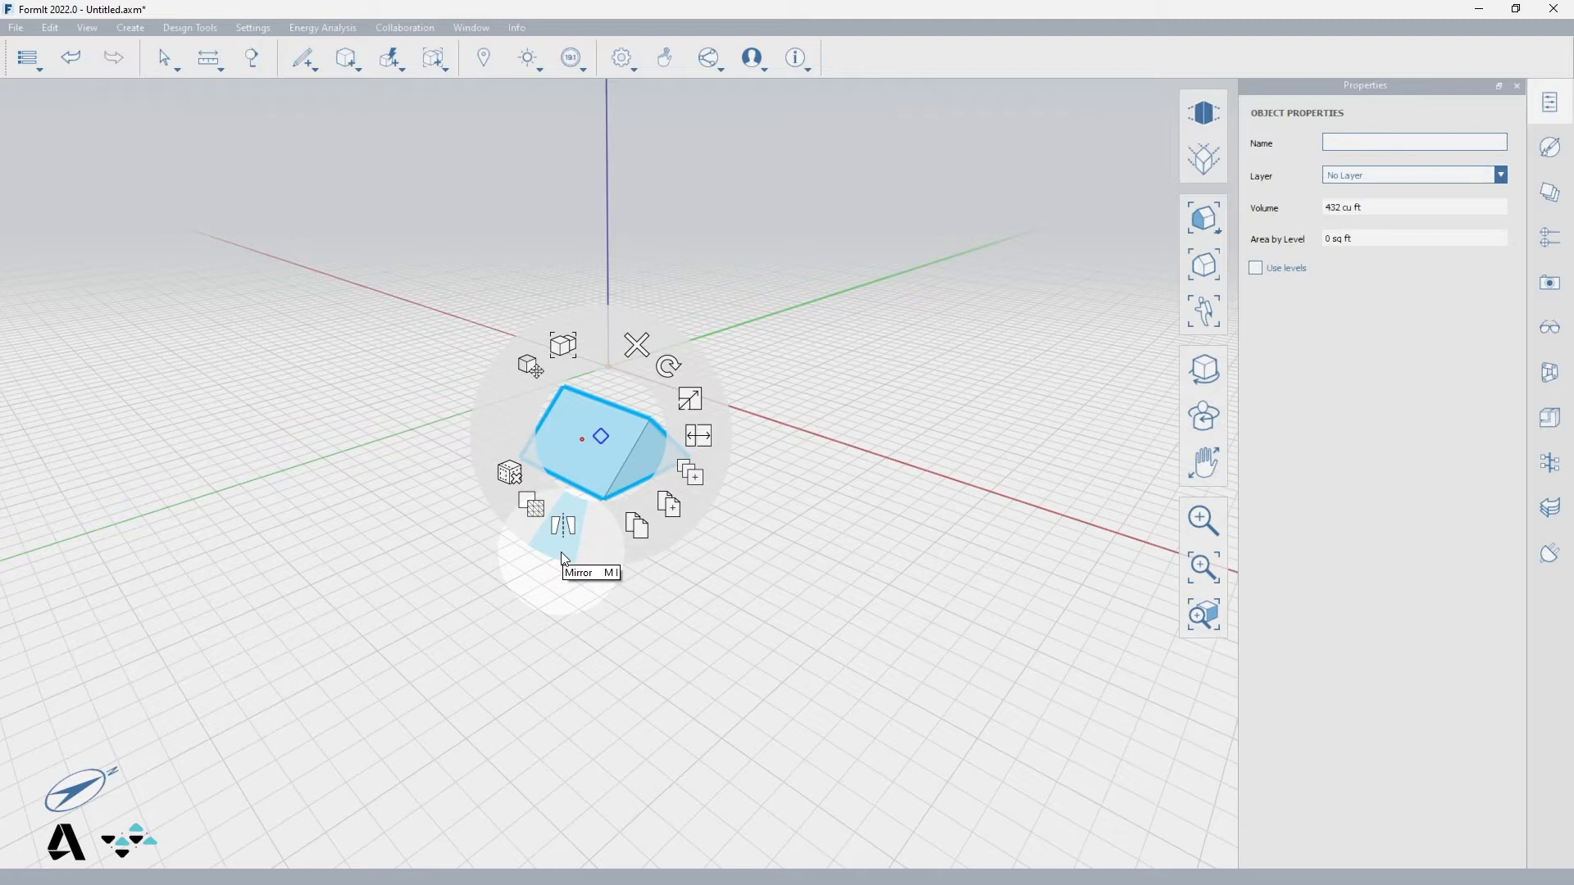
- Start the Mirror command on the roof, showing a reflected preview across a vertical plane
click(562, 525)
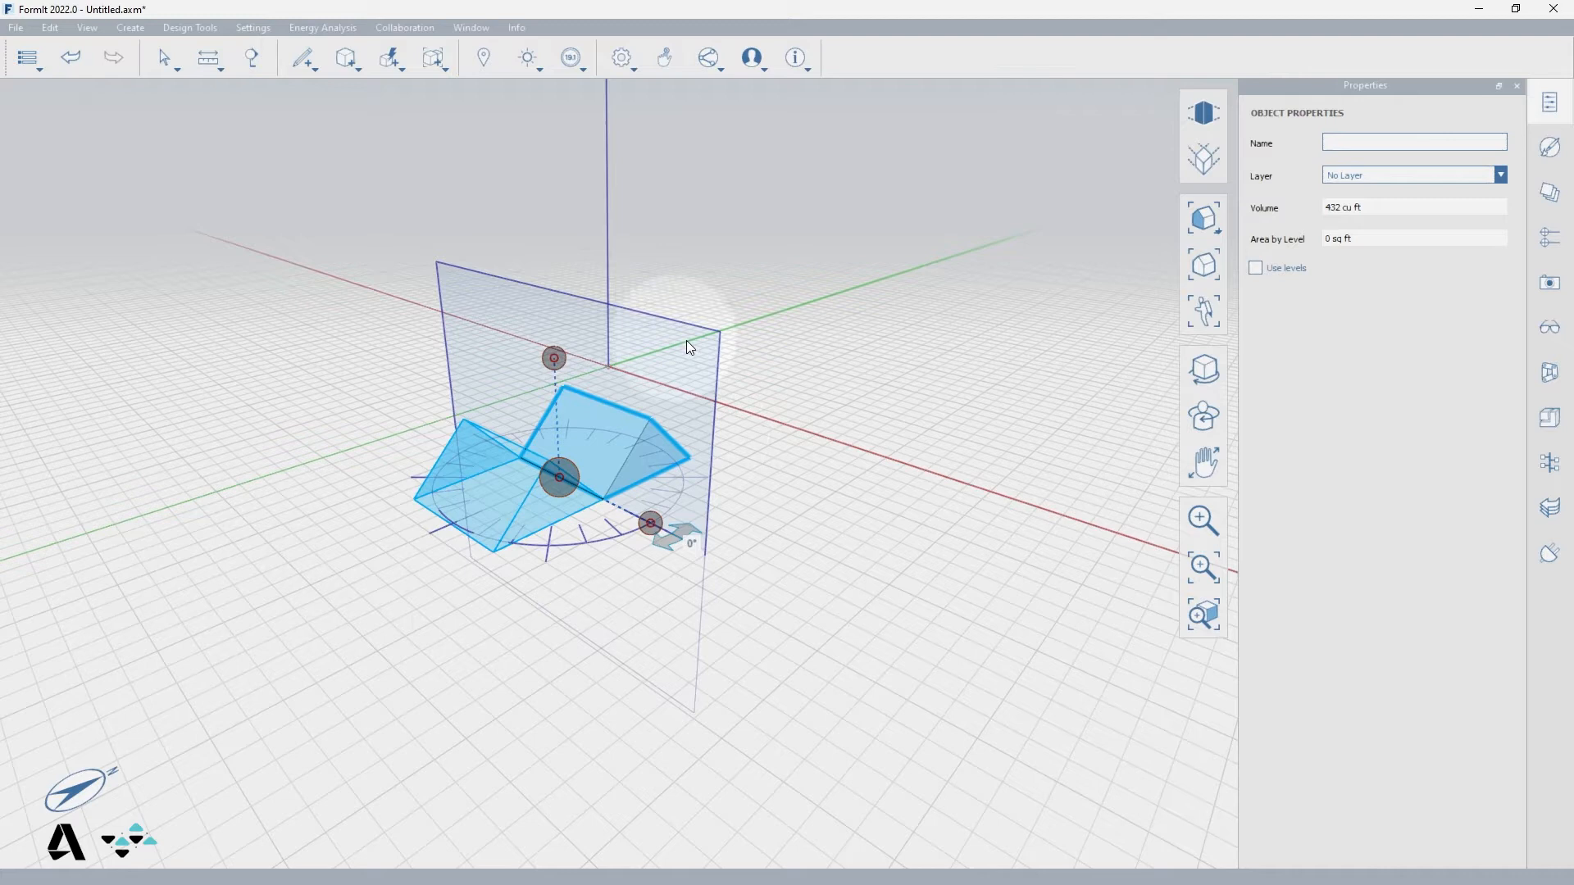
mouse_move(596, 539)
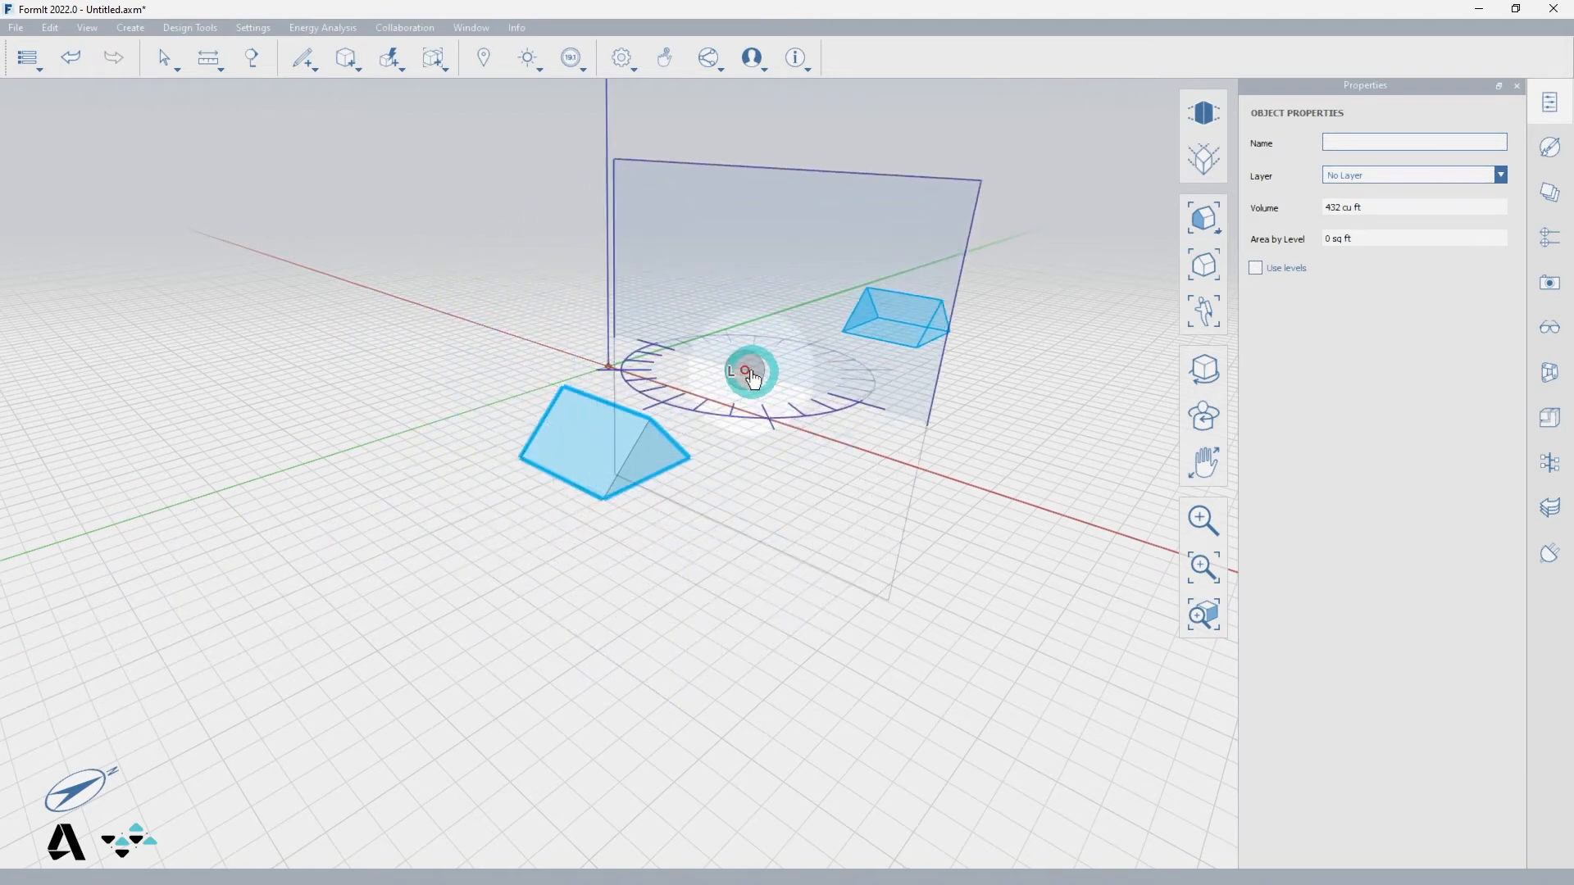
- Rotate the mirror plane through -75, -120, 180 and -90 degrees and create the mirrored roof copy
drag(748, 377, 468, 506)
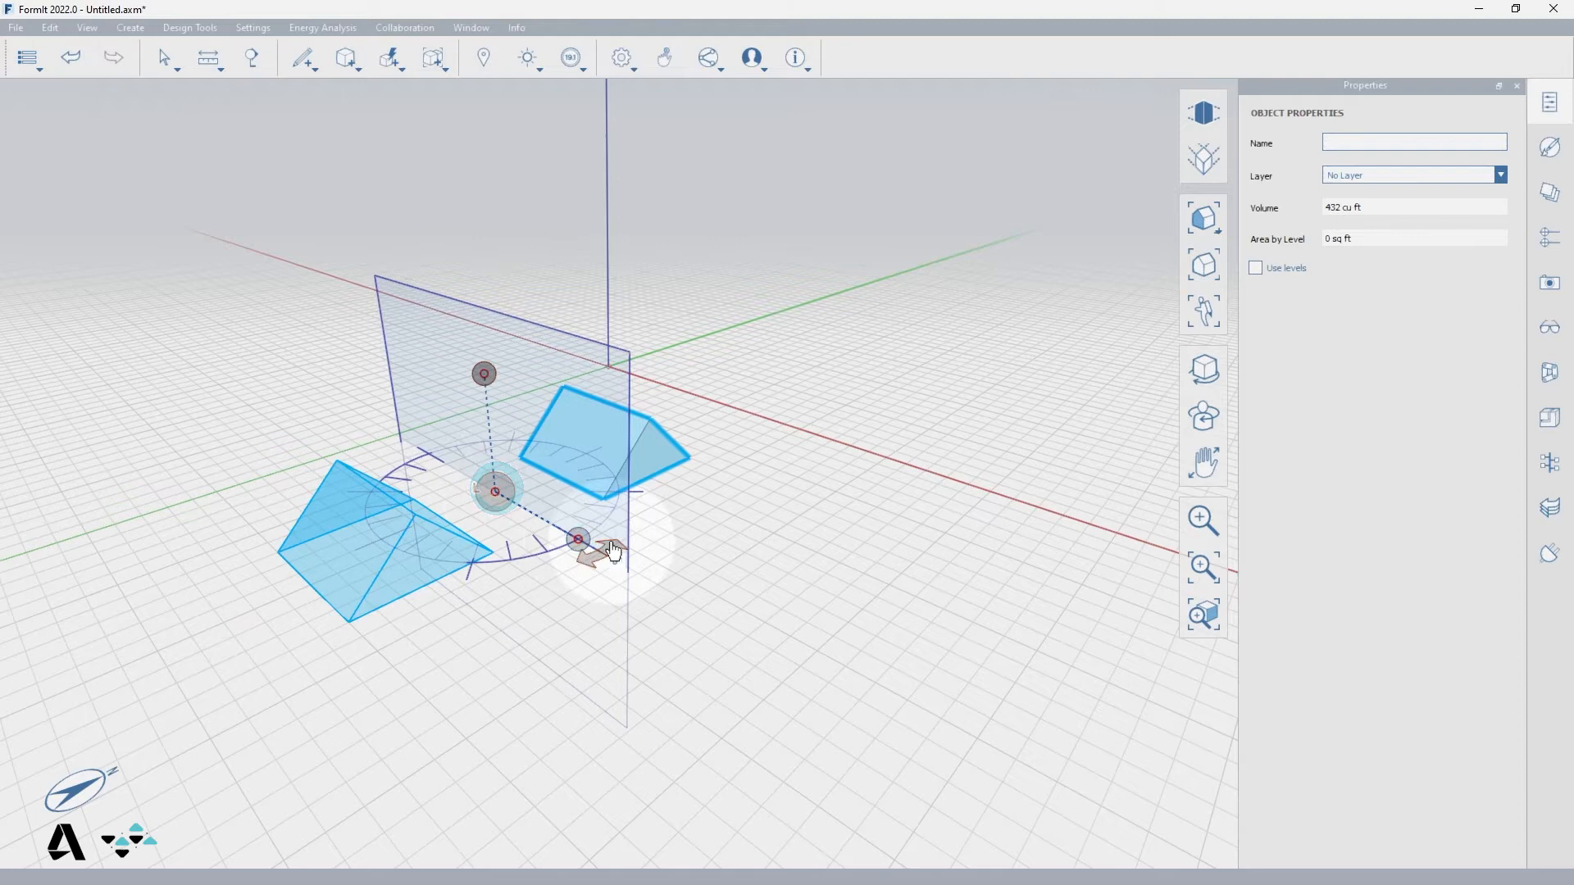
drag(577, 540, 647, 497)
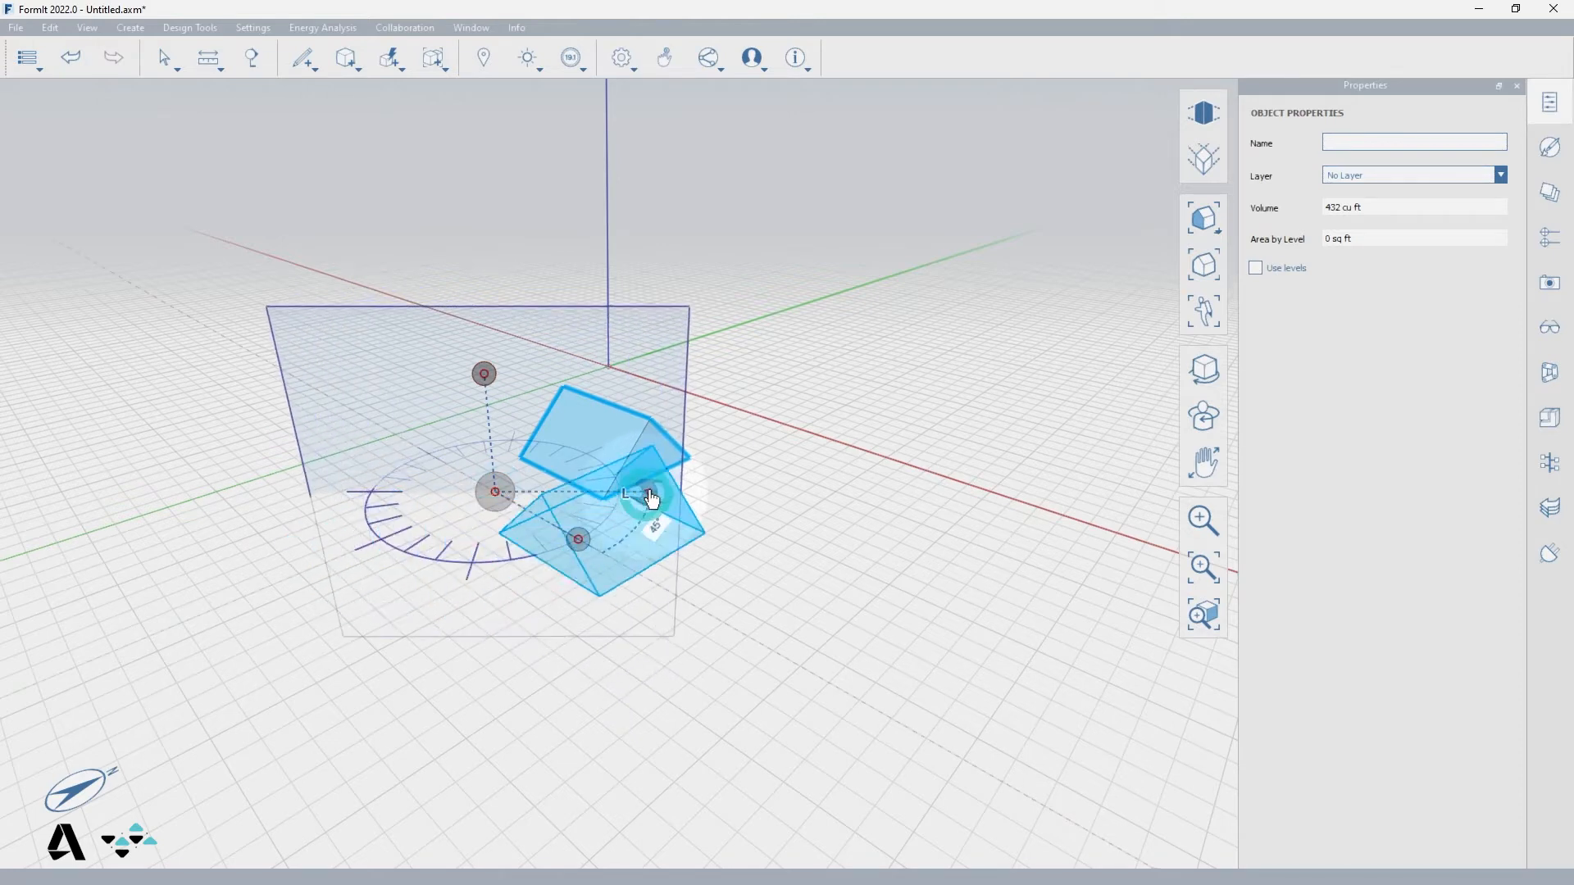
drag(651, 496, 522, 531)
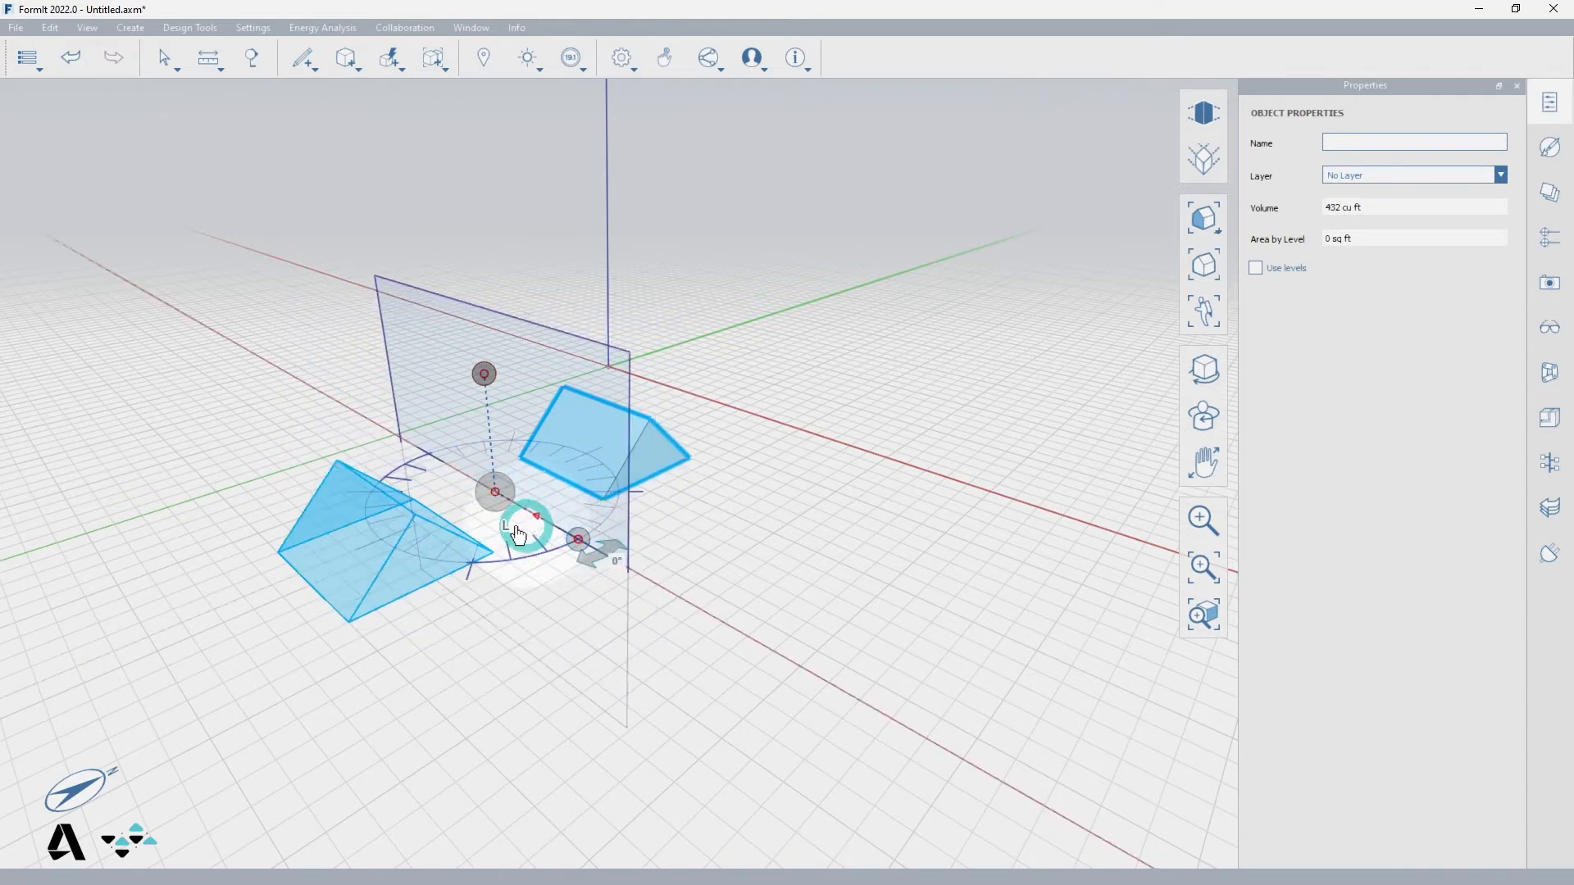
drag(527, 522, 421, 548)
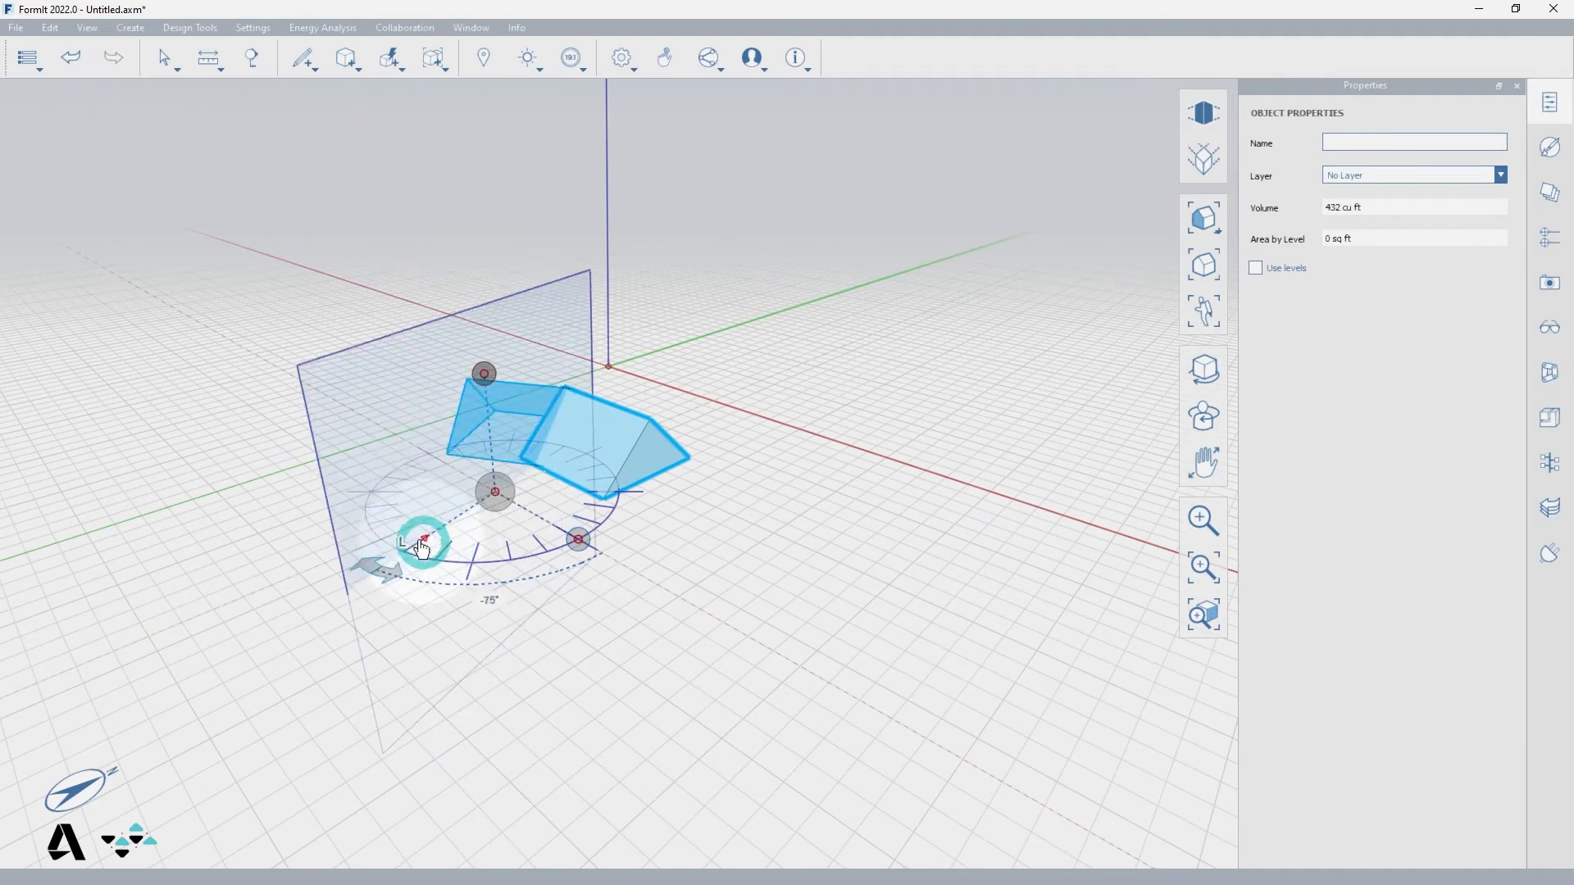
drag(421, 542, 361, 506)
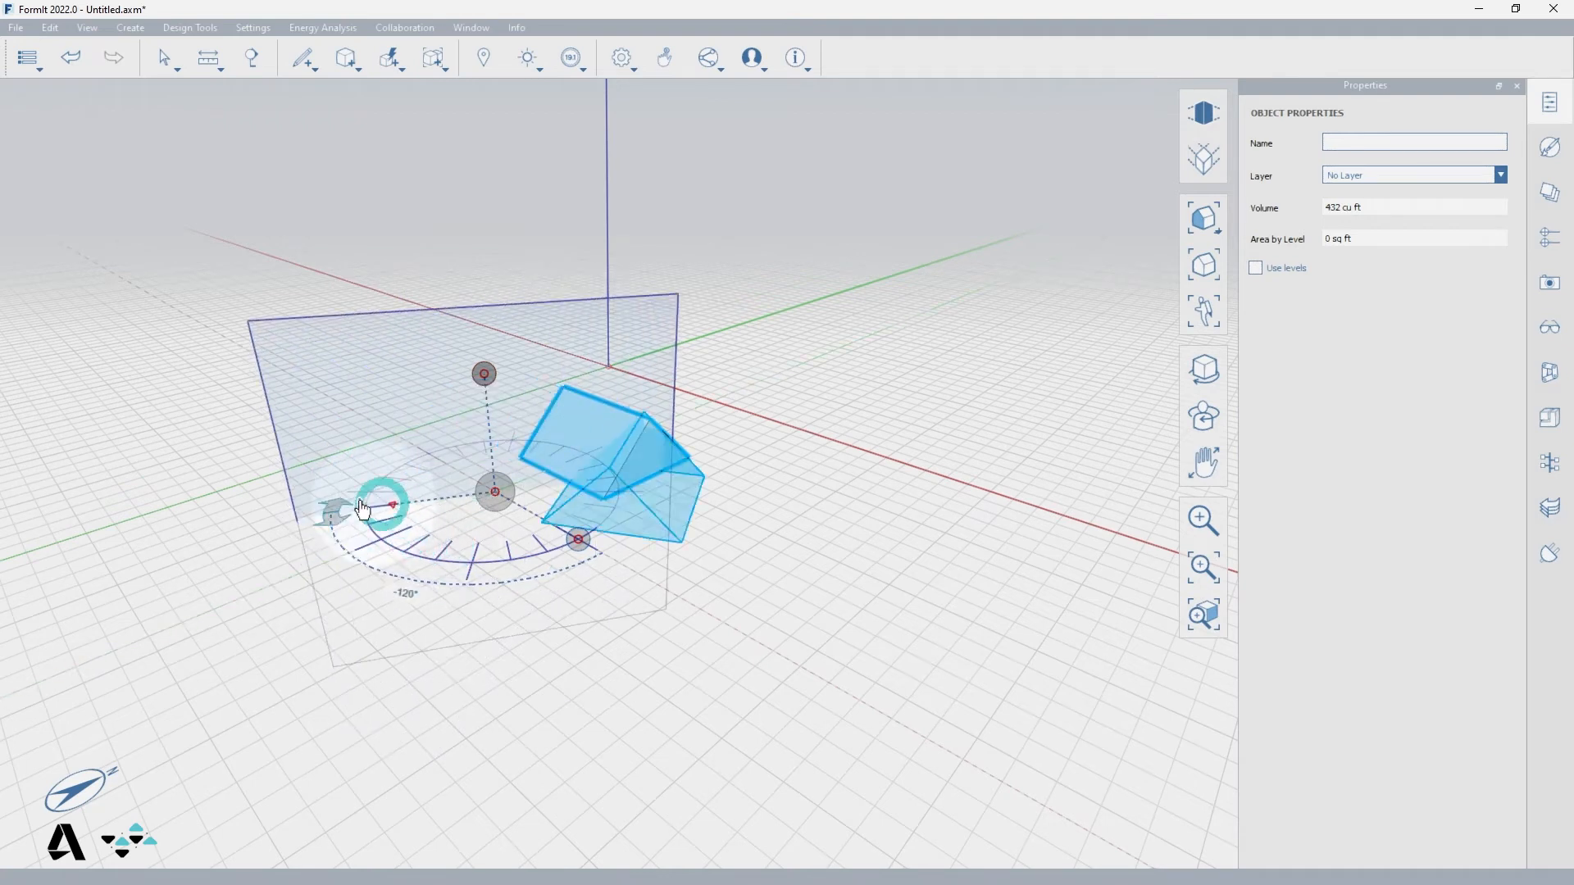
drag(392, 504, 351, 412)
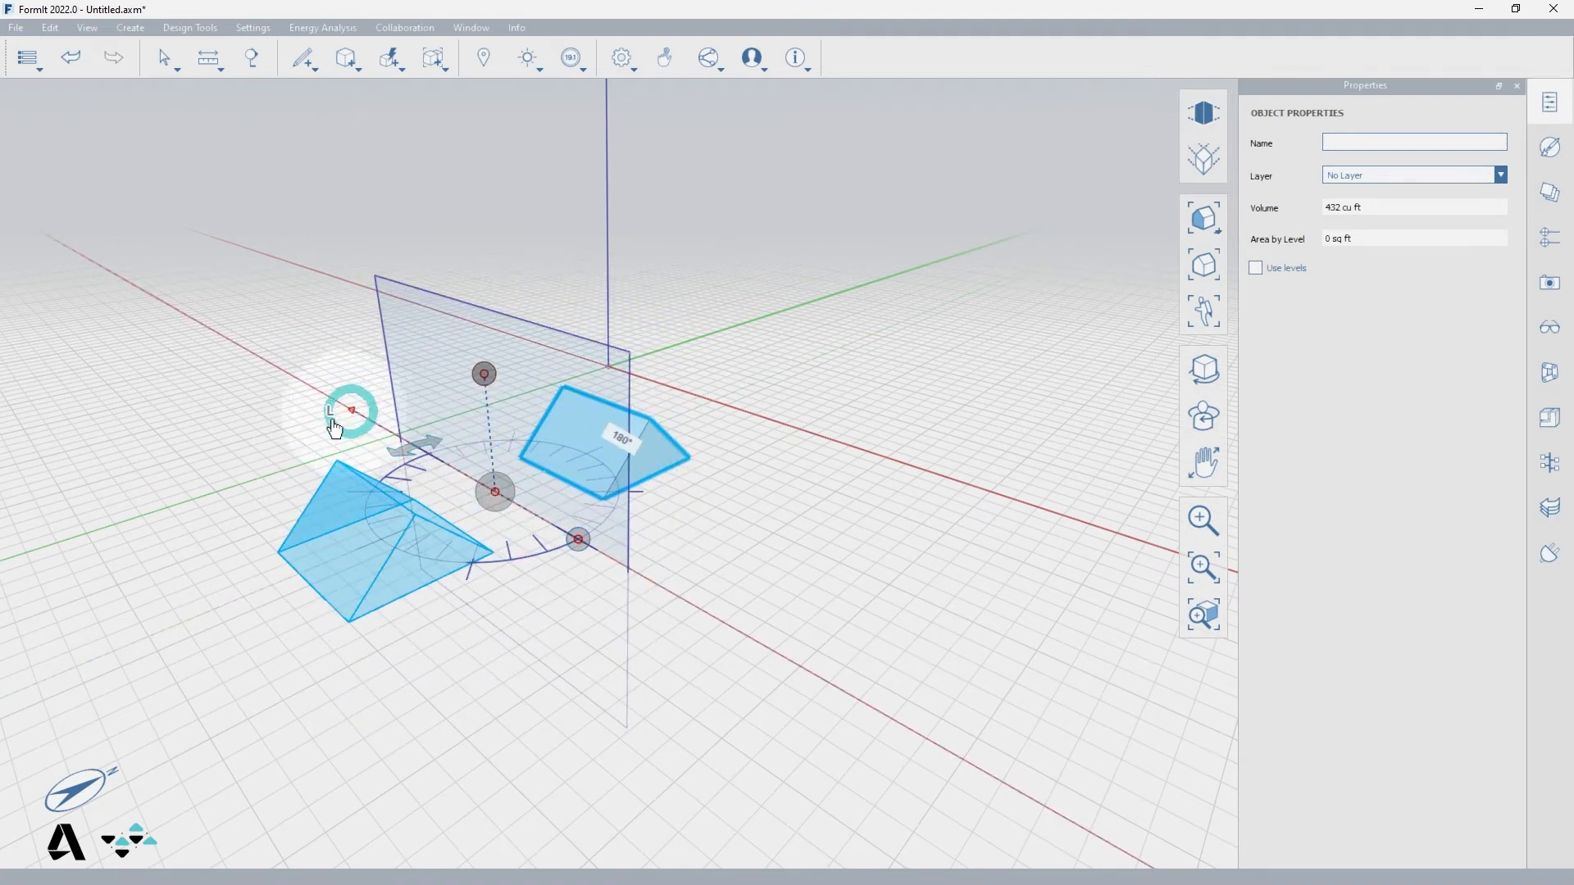
drag(351, 411, 285, 577)
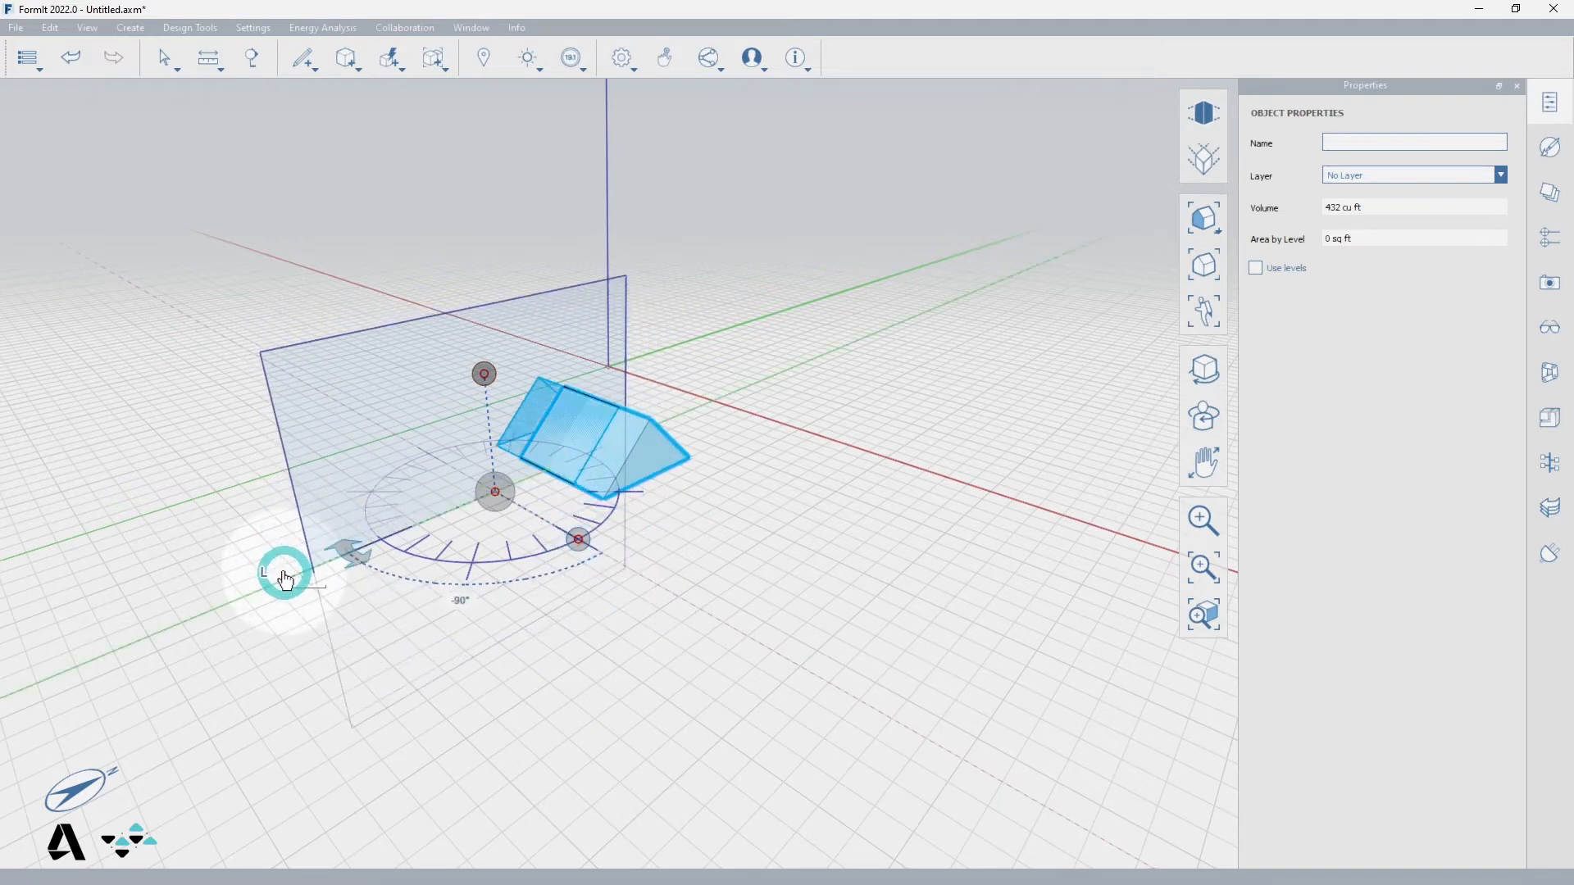
drag(286, 577, 356, 422)
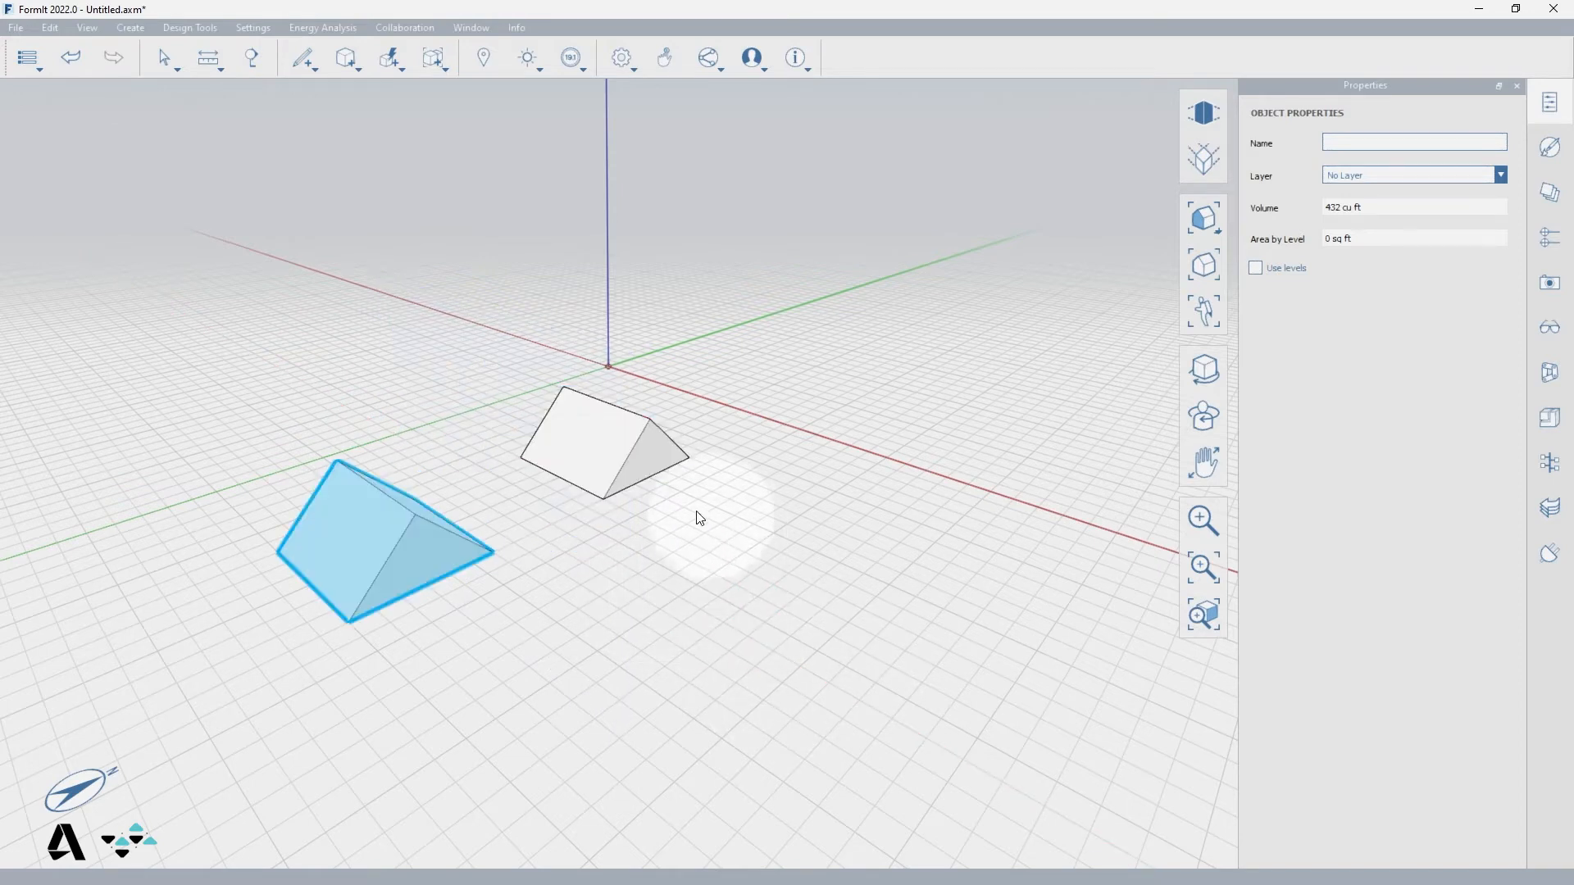
- Mirror both roofs together so four gable roofs stand on the grid
click(602, 441)
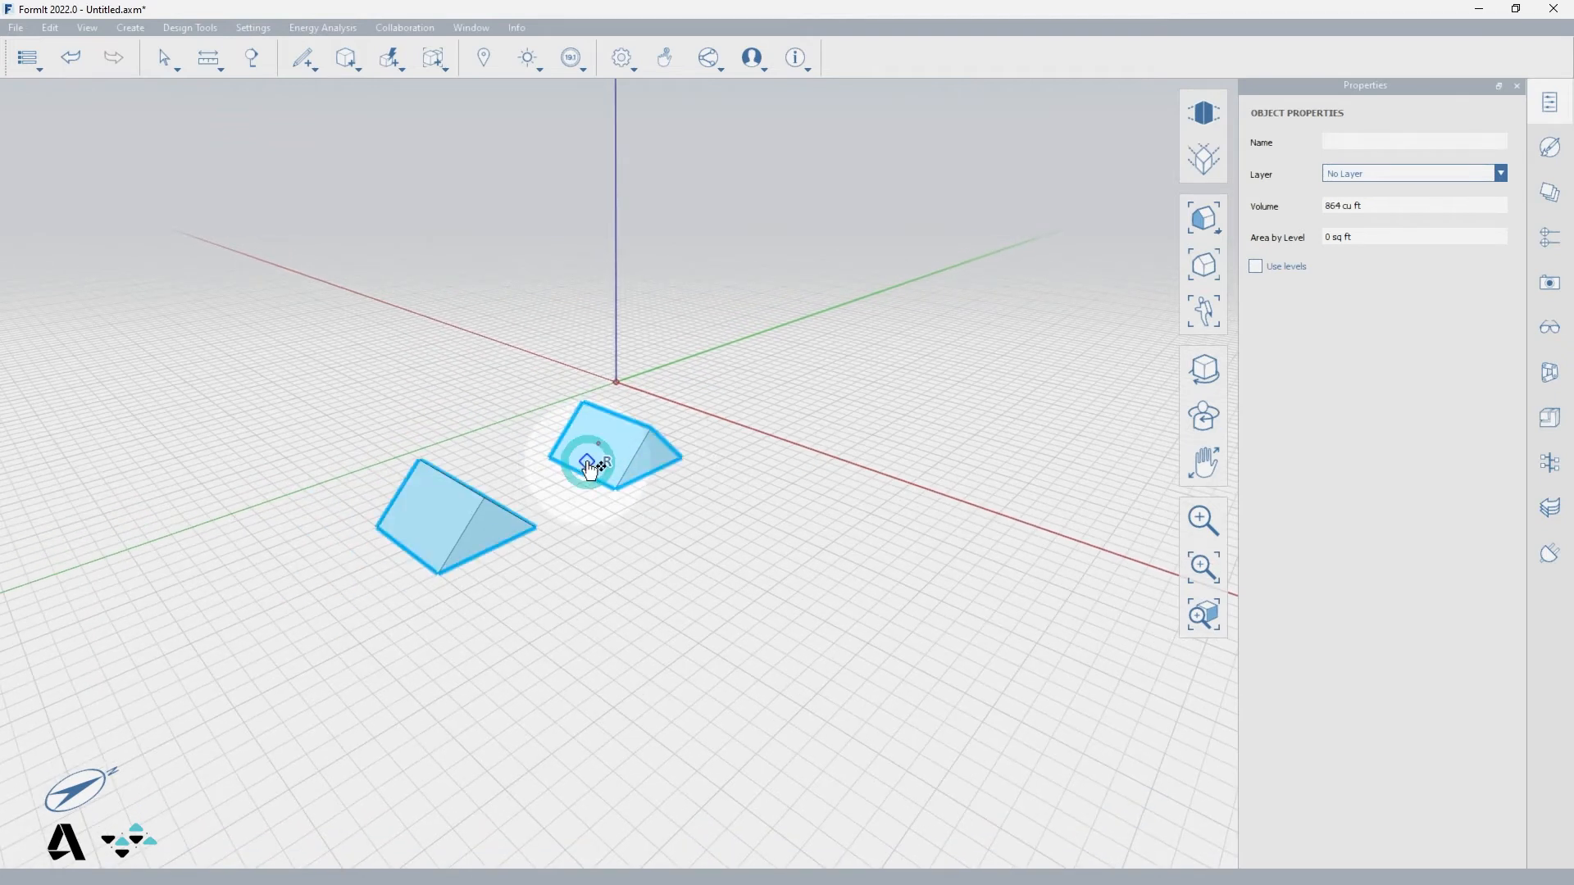
right_click(590, 464)
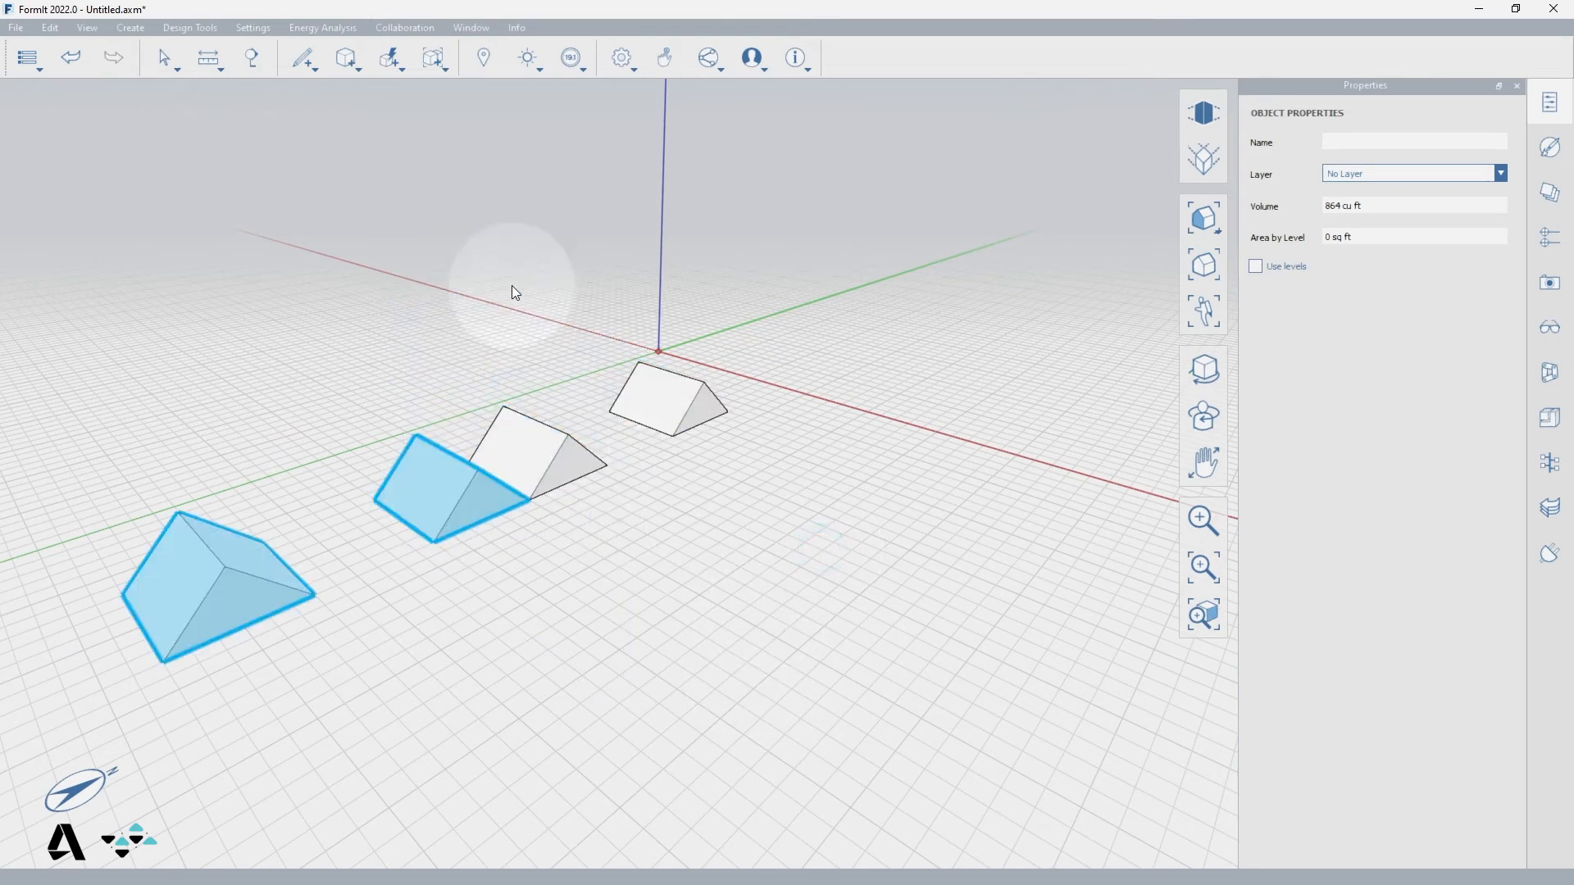
- Choose the Pyramid primitive to place beside the roofs
click(345, 57)
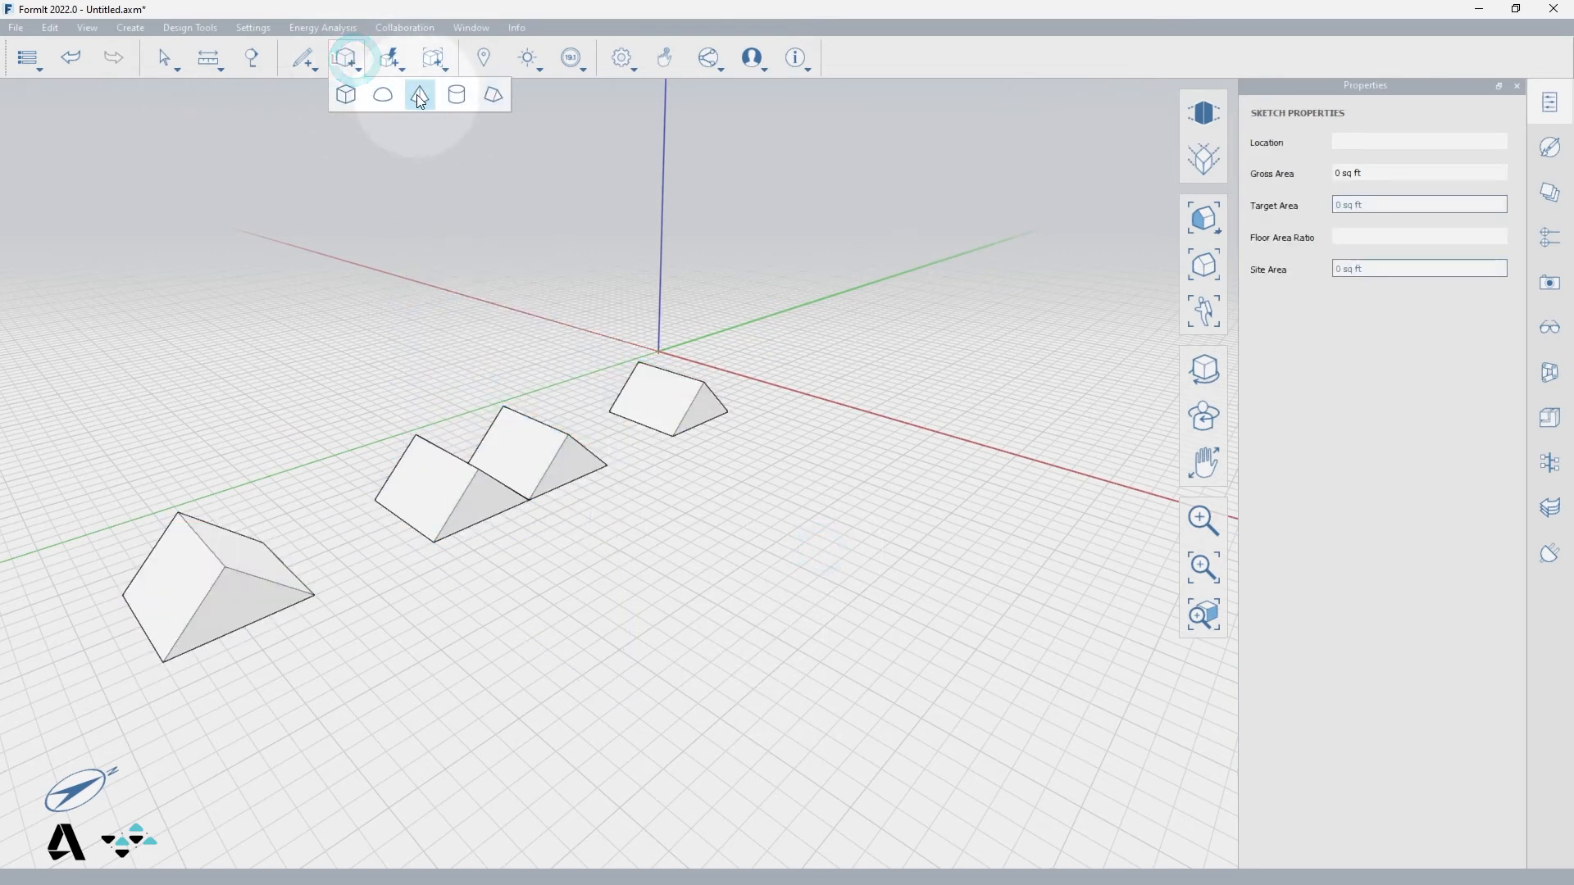
click(418, 95)
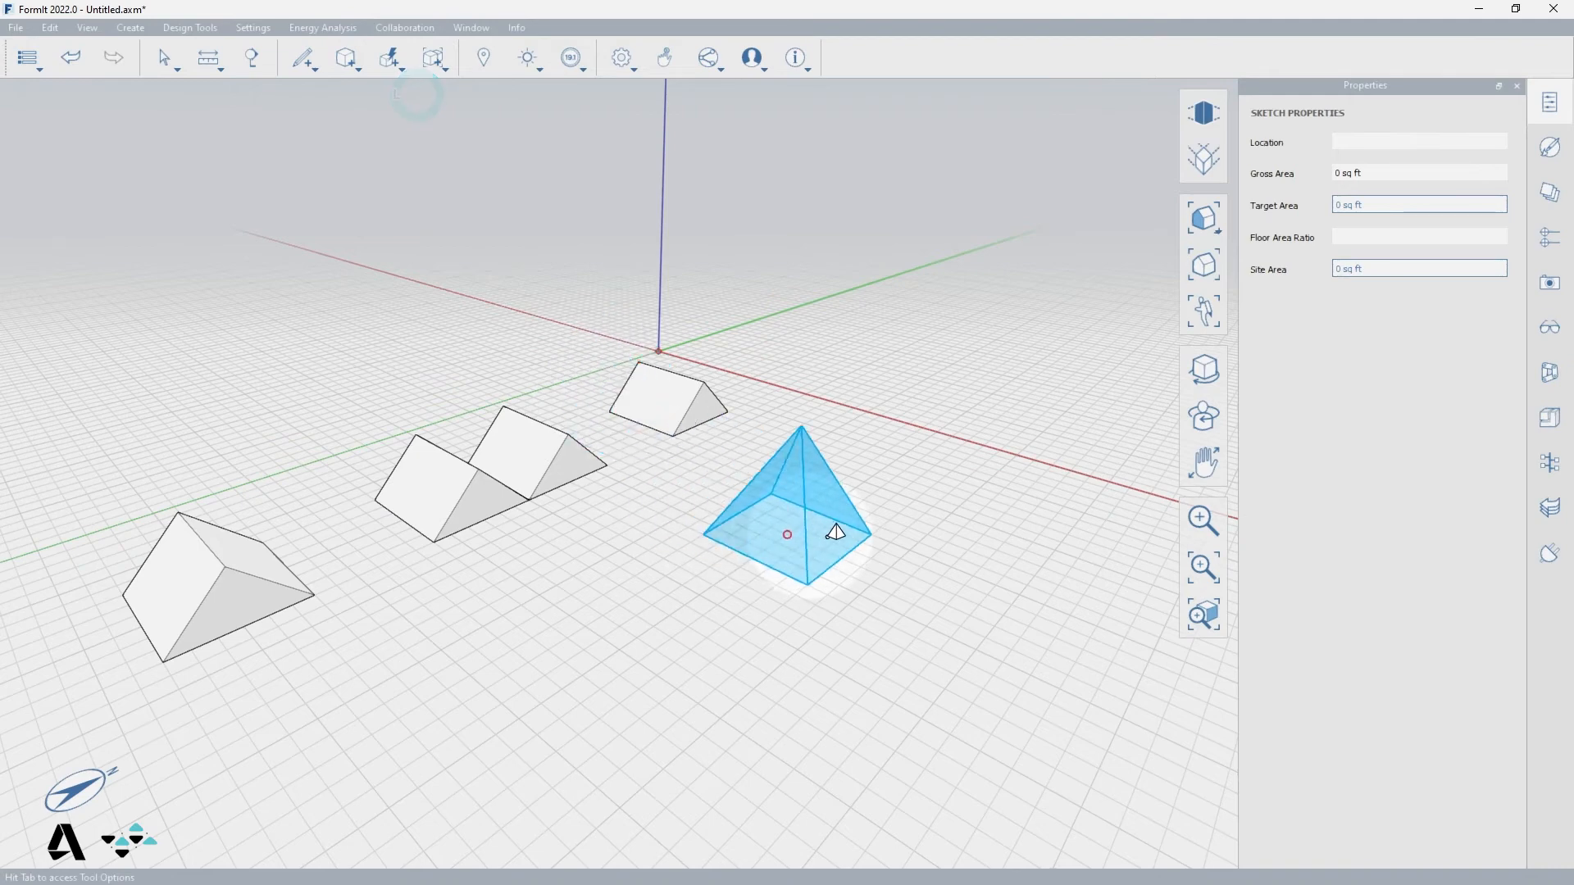